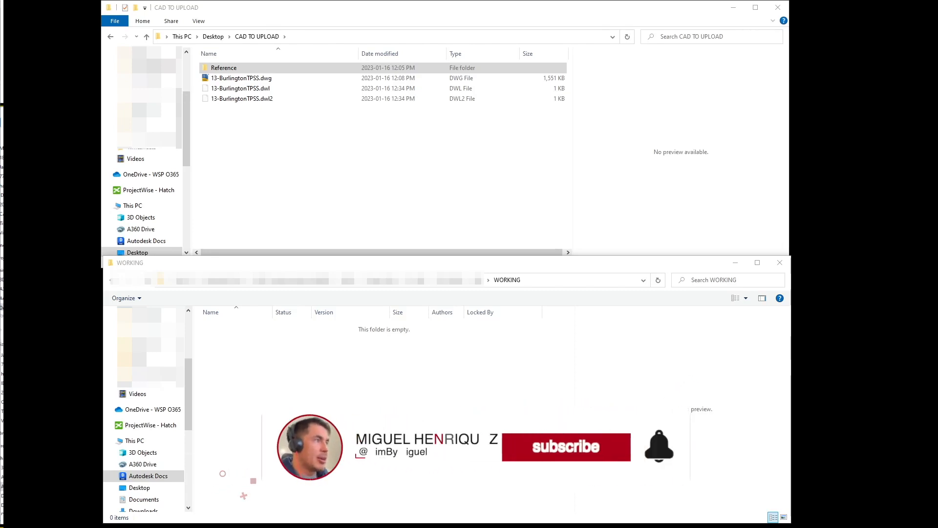
# Review the reference square xref in External References, then save and close the drawing.
pyautogui.click(564, 447)
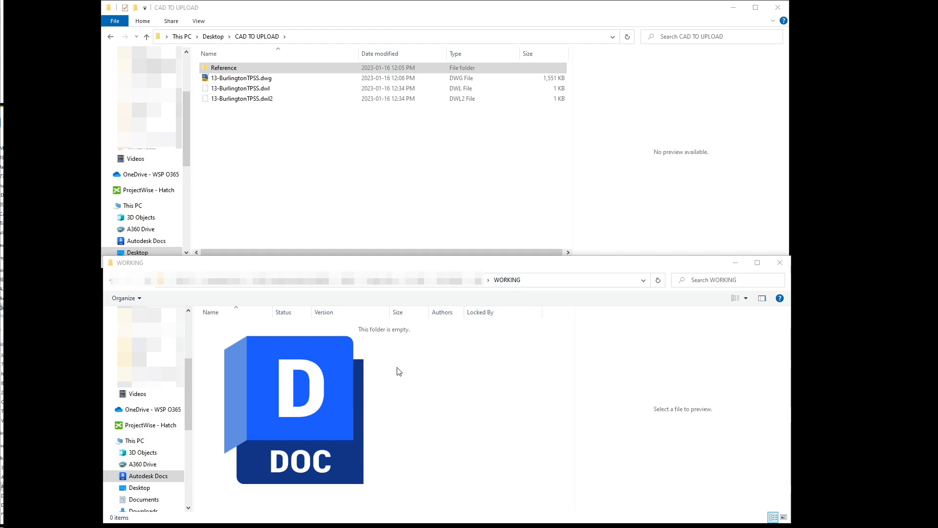
pyautogui.click(241, 78)
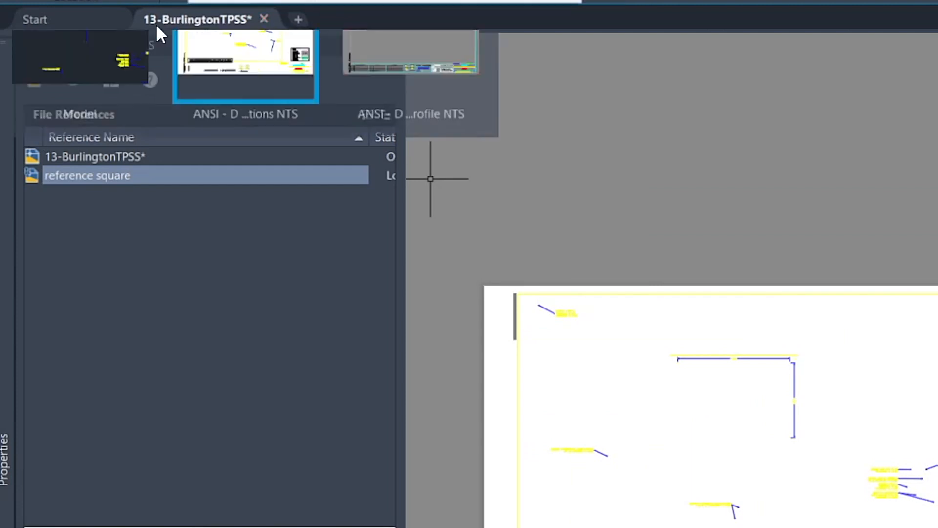
pyautogui.moveTo(54, 179)
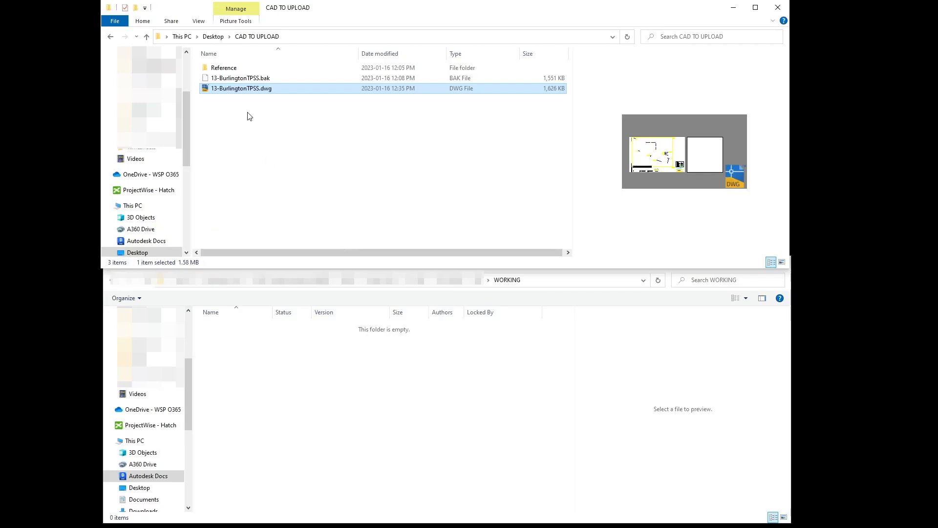
pyautogui.doubleClick(223, 67)
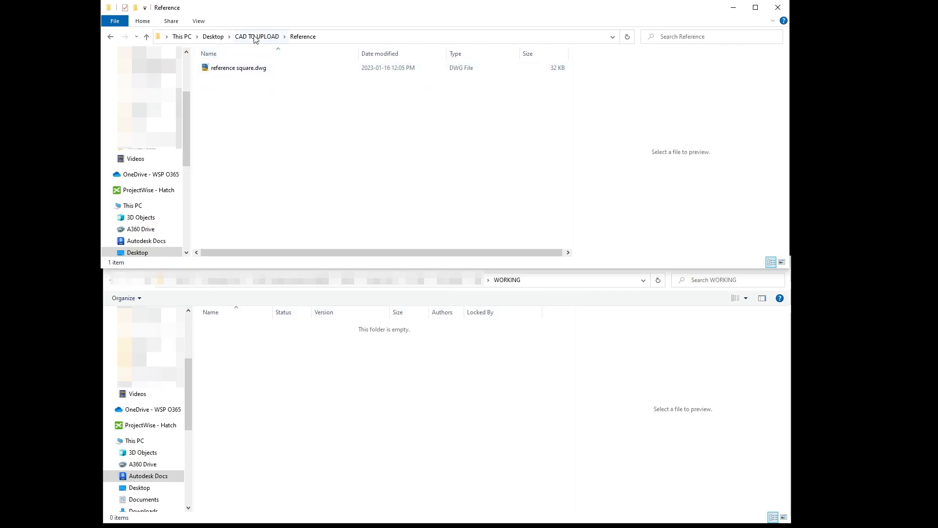
pyautogui.click(256, 36)
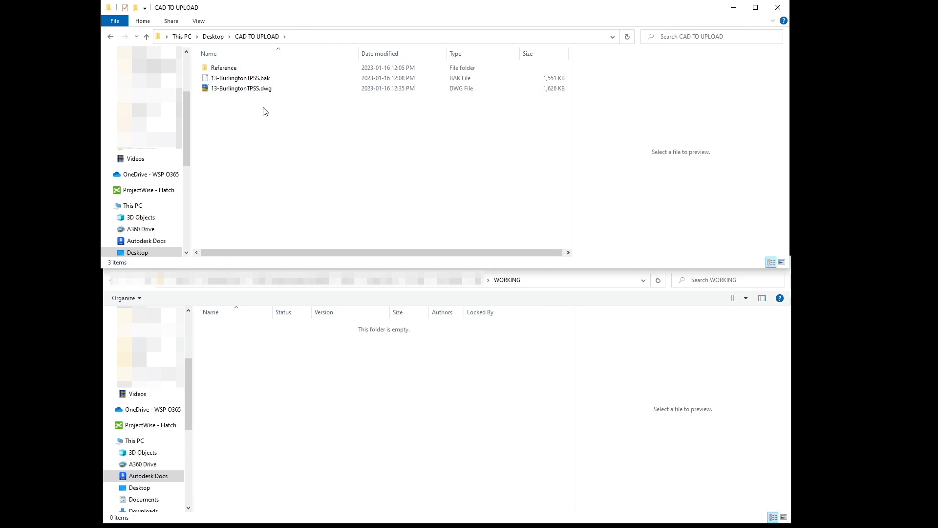
pyautogui.moveTo(241, 88)
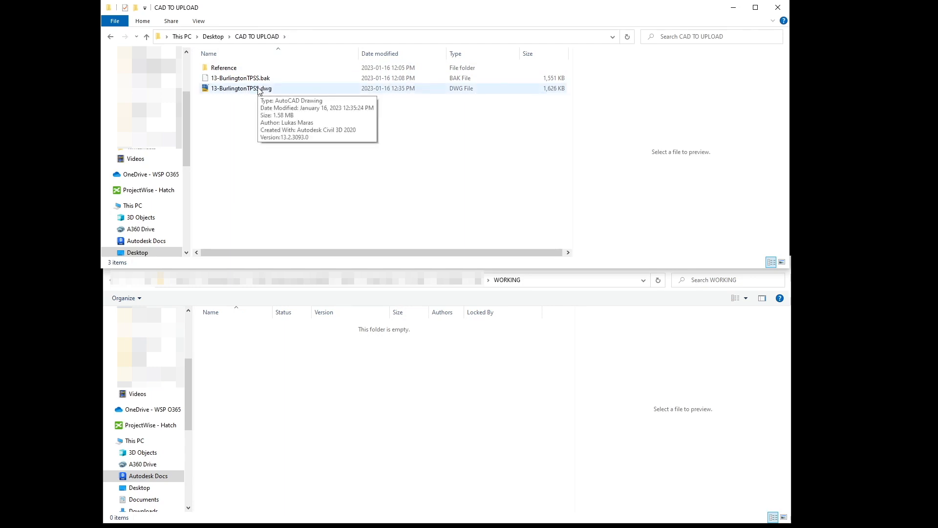
pyautogui.click(241, 88)
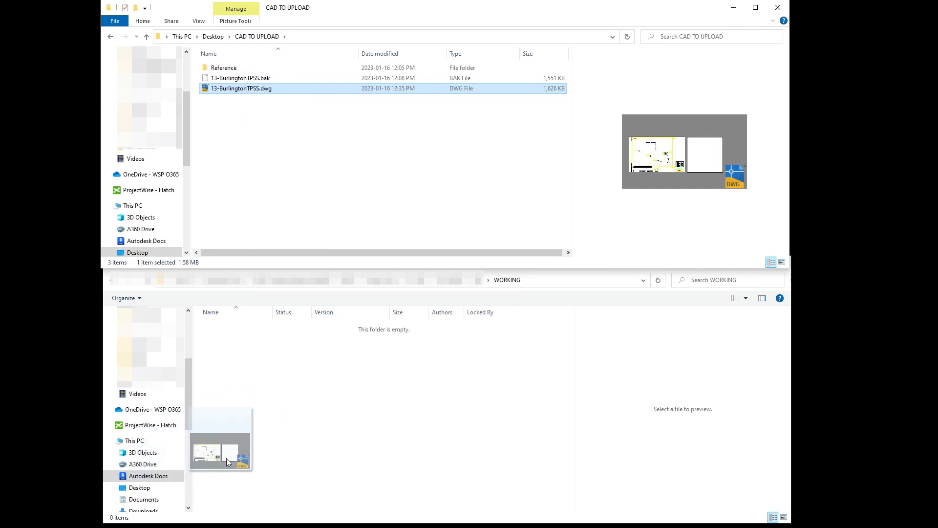
# Drag 13-BurlingtonTPSS.dwg and the Reference folder from CAD TO UPLOAD into WORKING.
pyautogui.moveTo(226, 460); pyautogui.dragTo(386, 389)
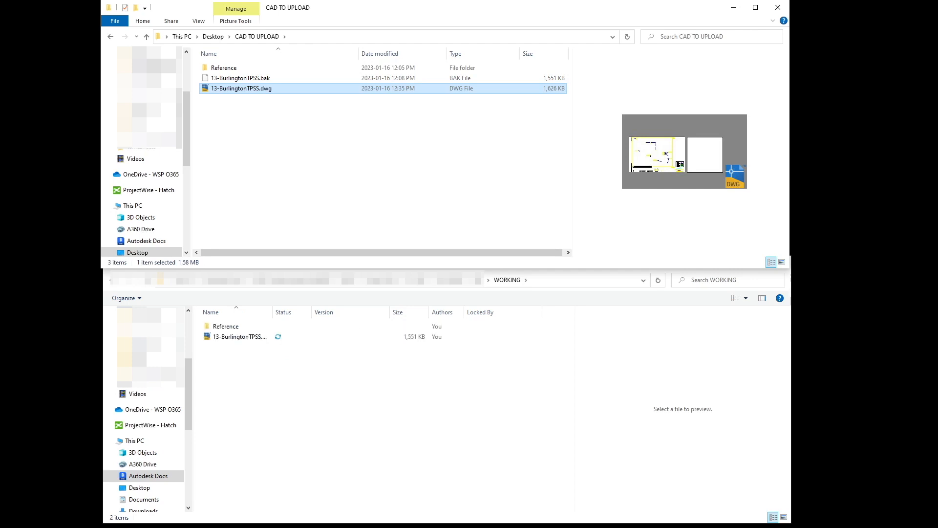
pyautogui.click(226, 326)
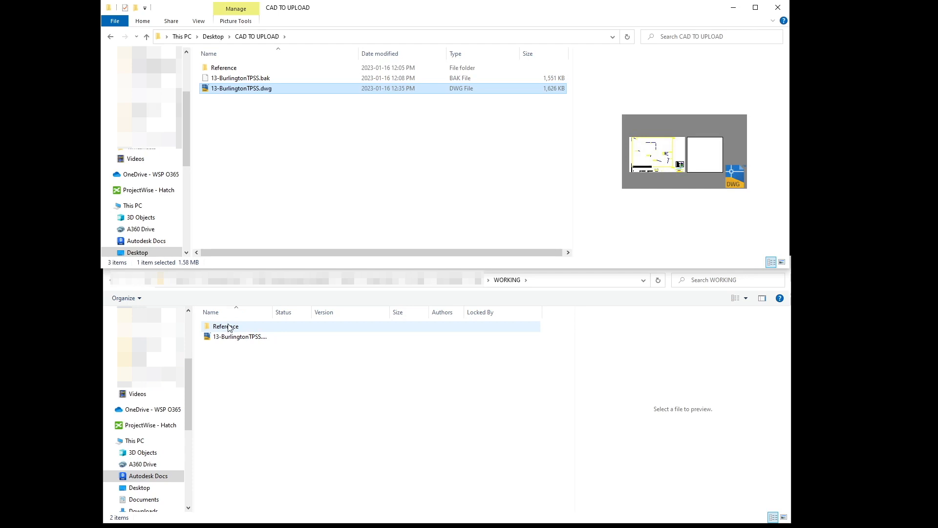
# Bring the WORKING window forward and wait for the drawing's green synced check at 1,626 KB.
pyautogui.doubleClick(225, 326)
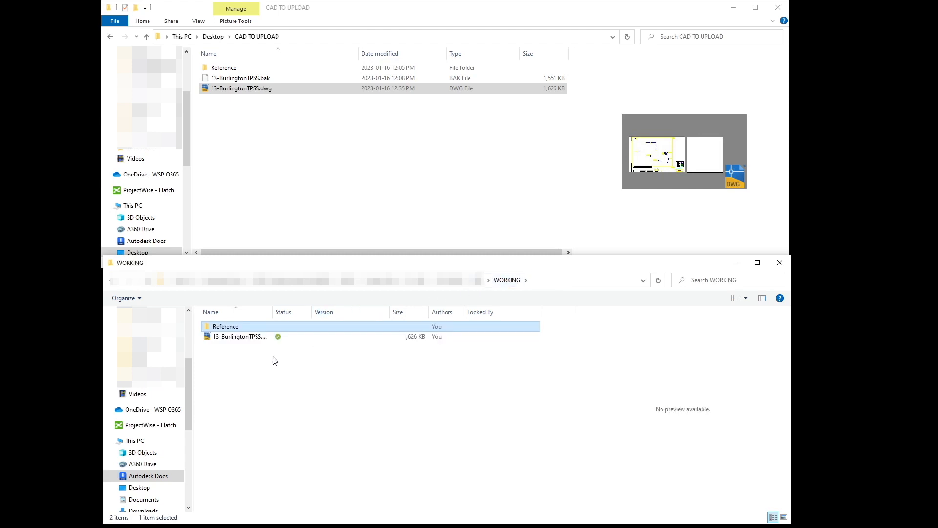
pyautogui.moveTo(240, 336)
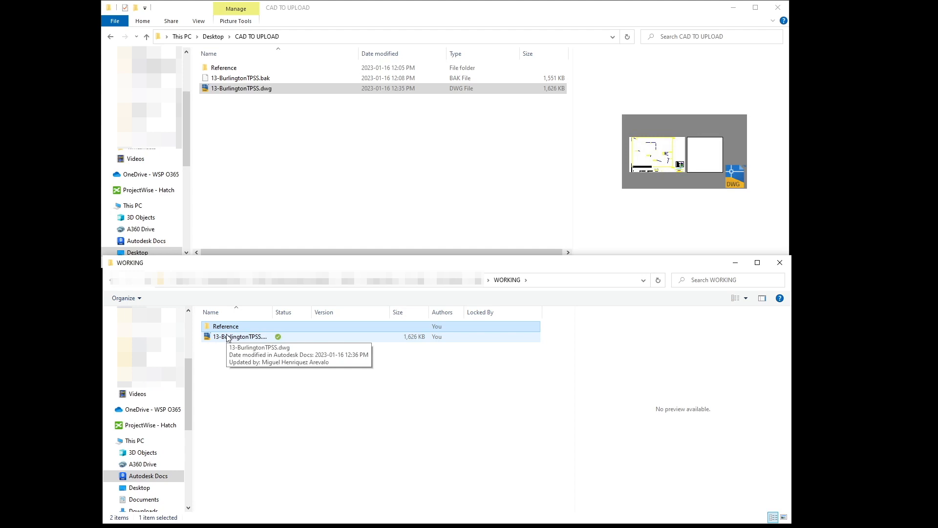
pyautogui.moveTo(225, 345)
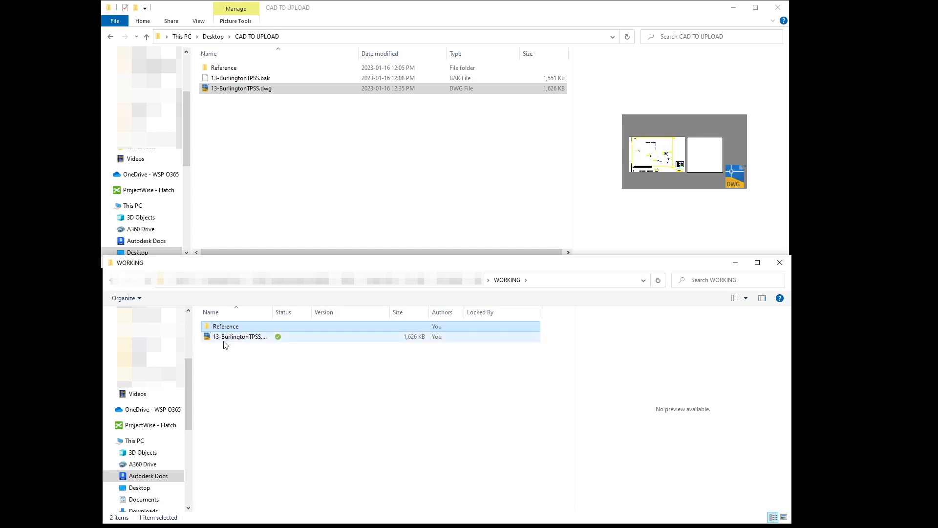